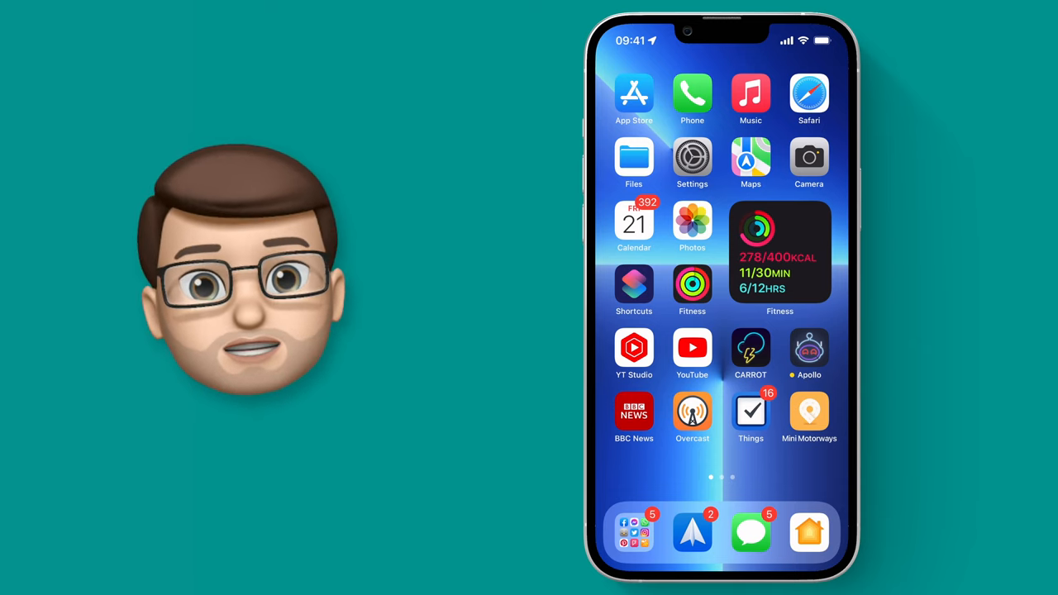
Reach the Guided Access page under Accessibility in Settings
{"action": "left_click", "coordinate": [691, 157]}
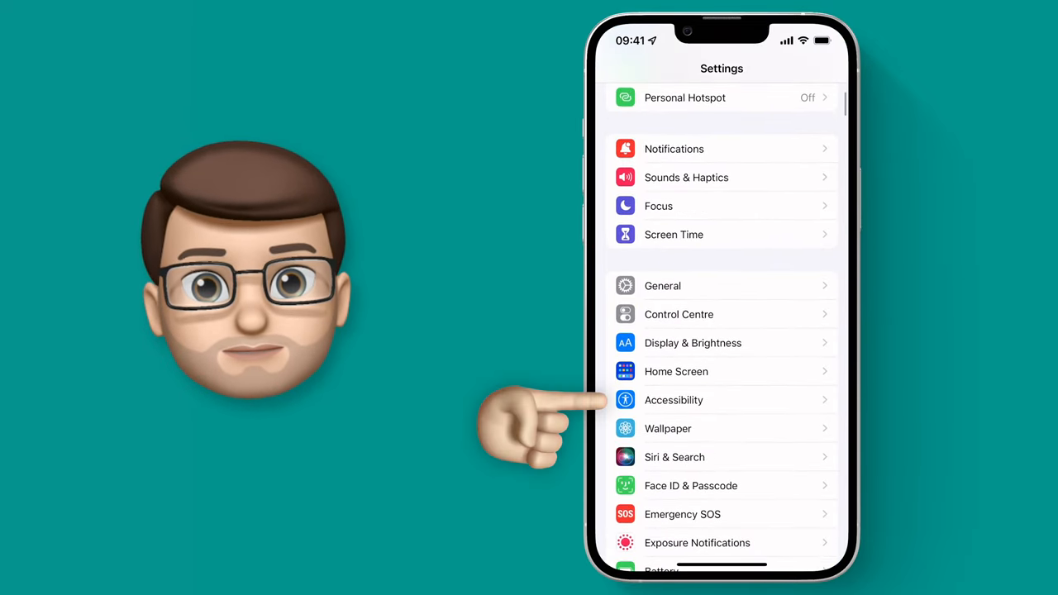
{"action": "left_click", "coordinate": [675, 398]}
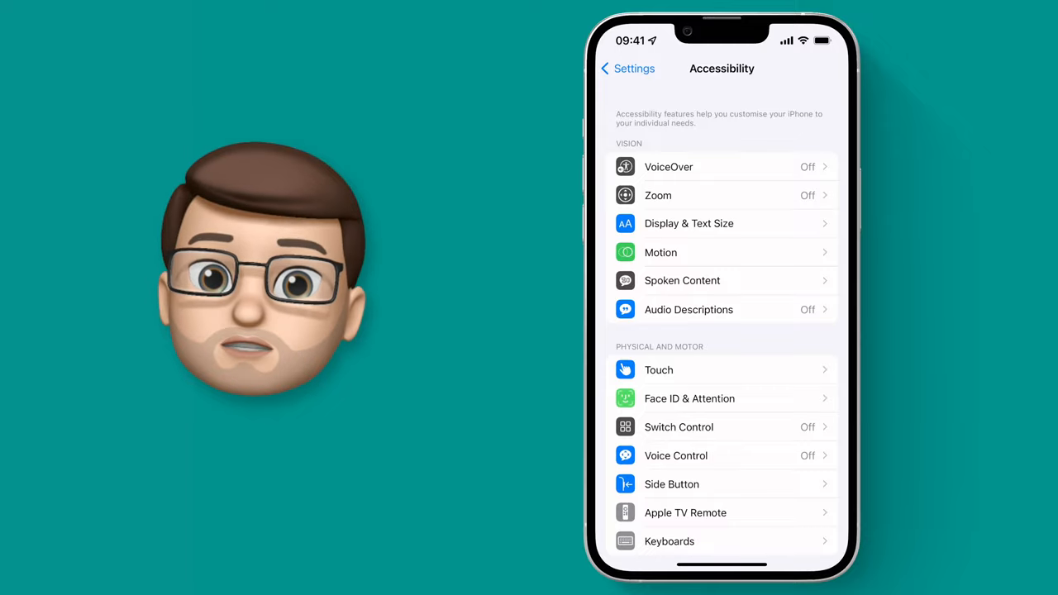
{"action": "scroll", "scroll_direction": "down", "scroll_amount": 3}
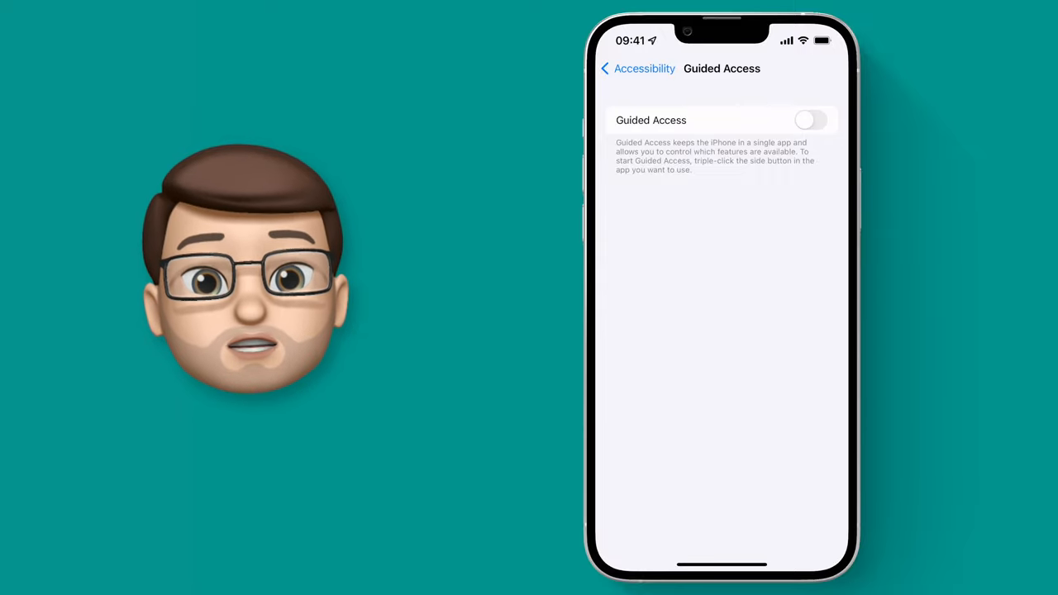
Switch Guided Access on and set its passcode through Passcode Settings
{"action": "left_click", "coordinate": [809, 119]}
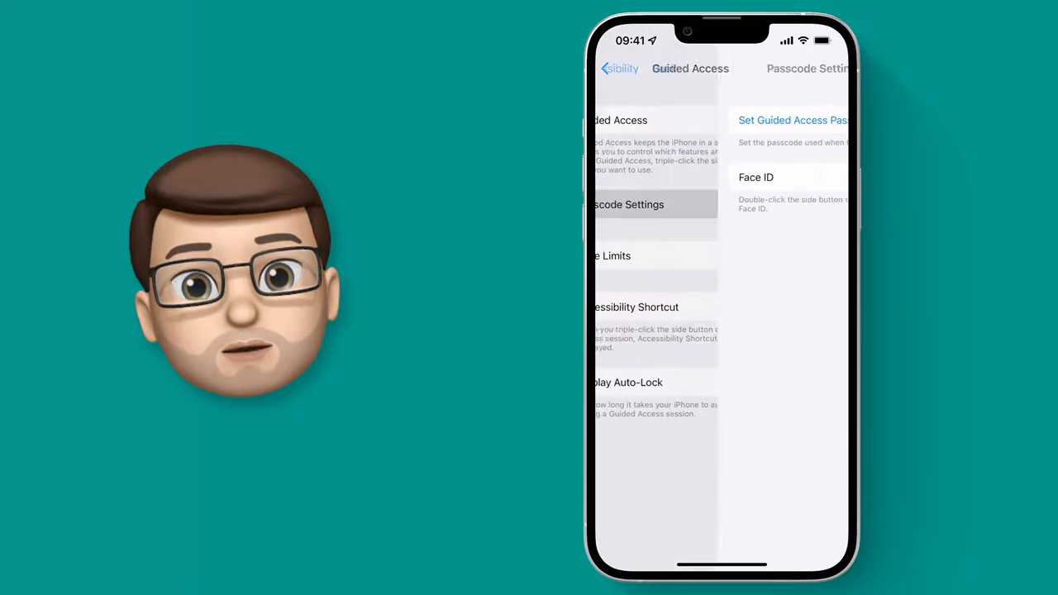
{"action": "left_click", "coordinate": [627, 205]}
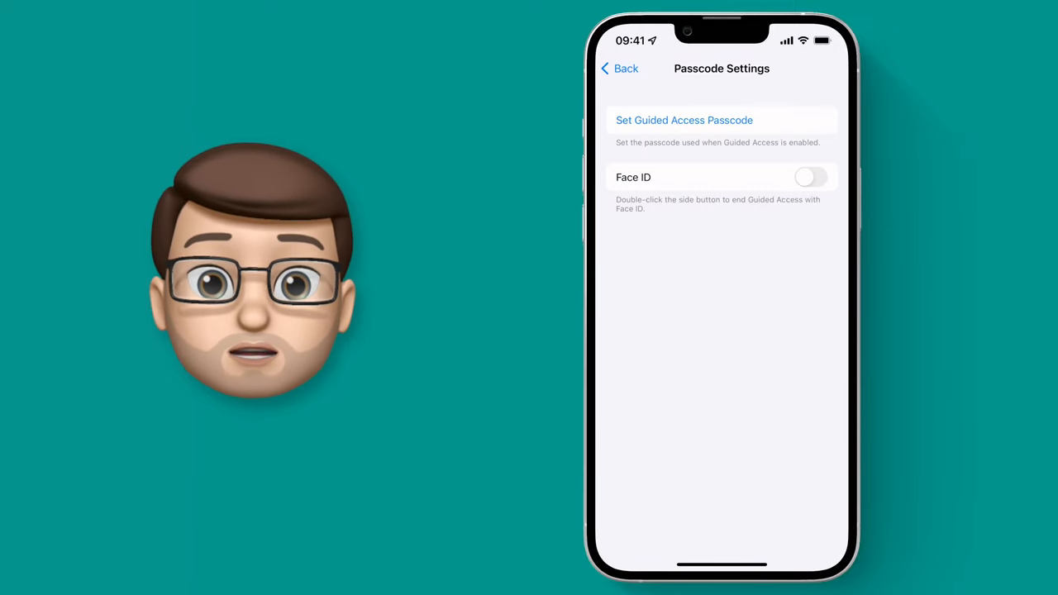
{"action": "left_click", "coordinate": [620, 67]}
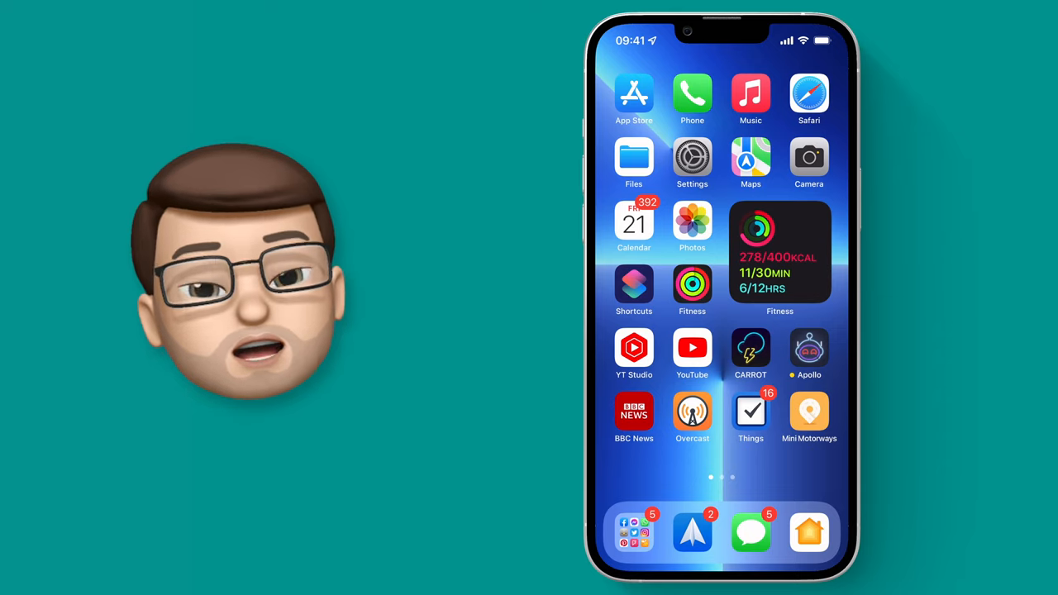
Launch CARROT Weather and start a Guided Access session locked to it
{"action": "left_click", "coordinate": [750, 347]}
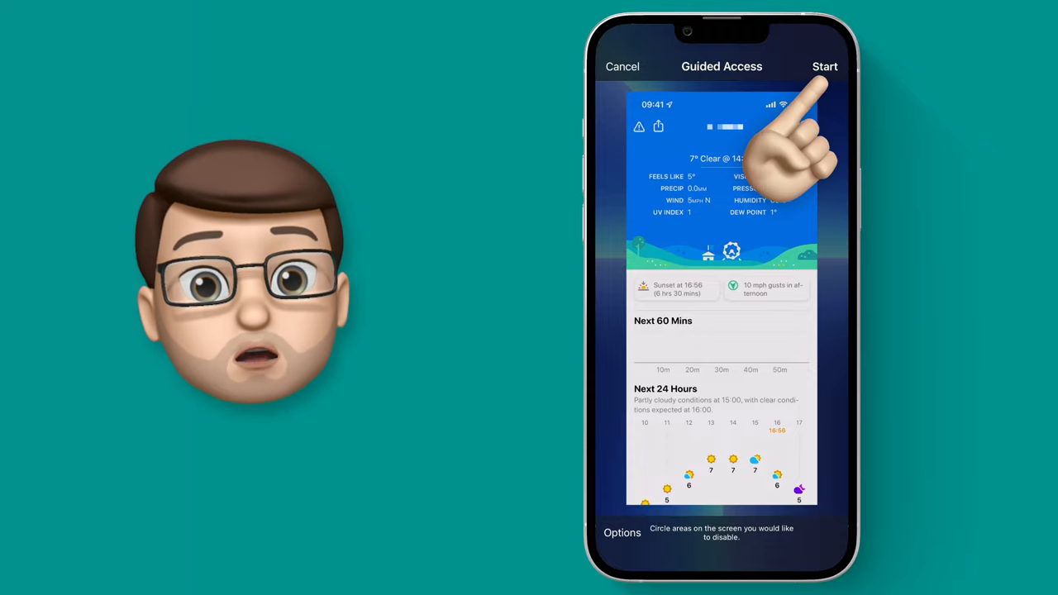
{"action": "left_click", "coordinate": [823, 66]}
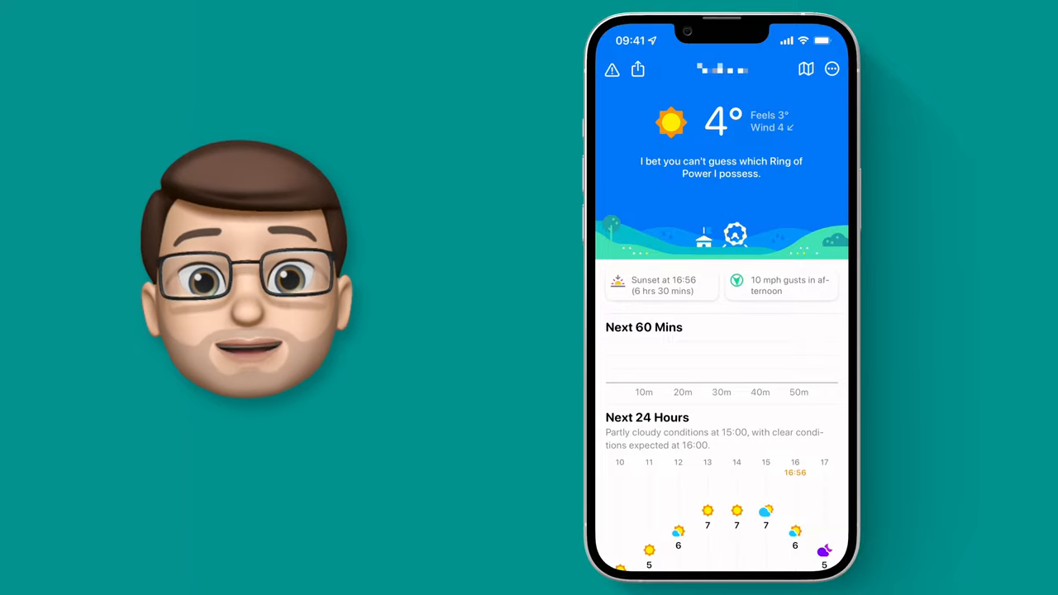
Bring up the Guided Access passcode prompt with the side-button triple-click
{"action": "scroll", "scroll_direction": "down", "scroll_amount": 3}
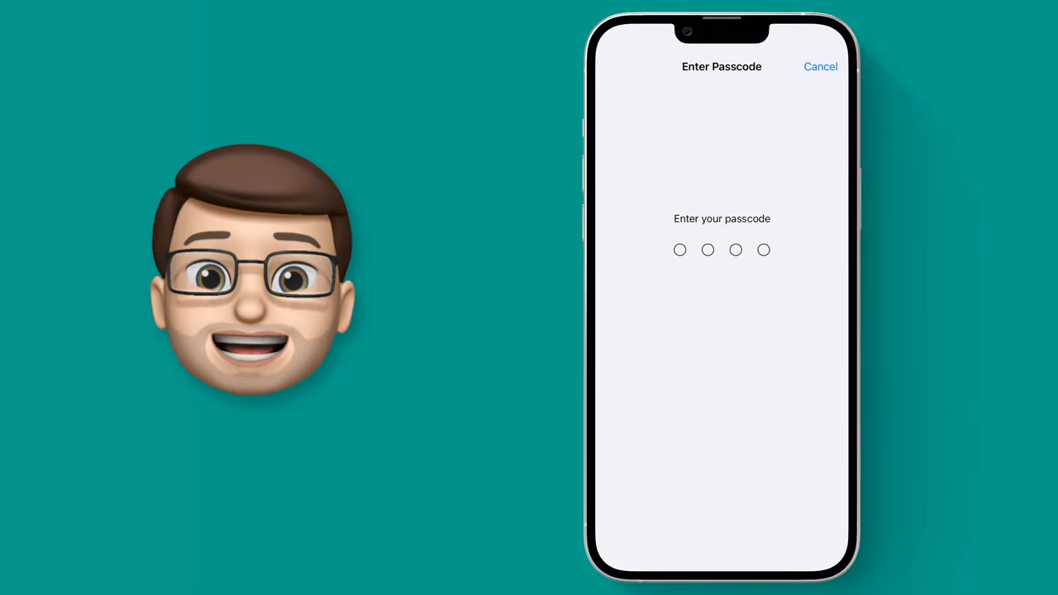
Enter the Guided Access passcode and end the session, freeing CARROT Weather
{"action": "type", "text": "12"}
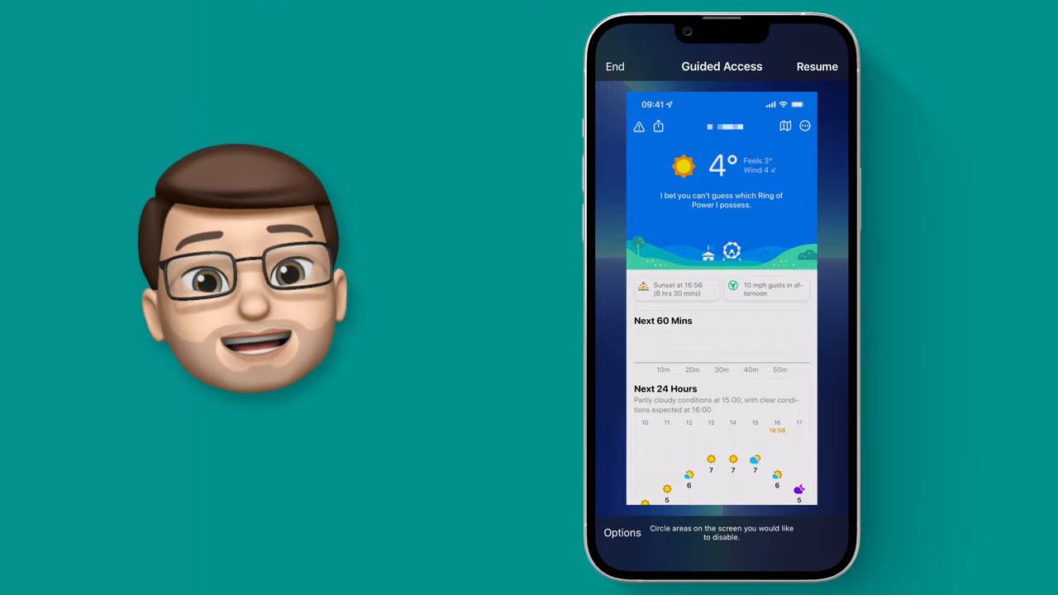
{"action": "left_click", "coordinate": [615, 66]}
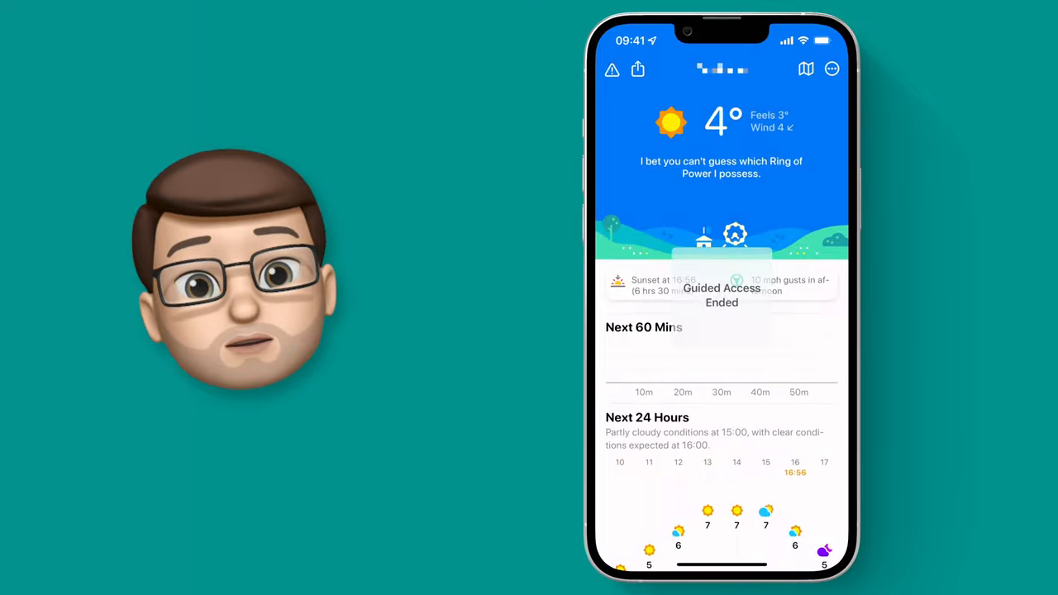